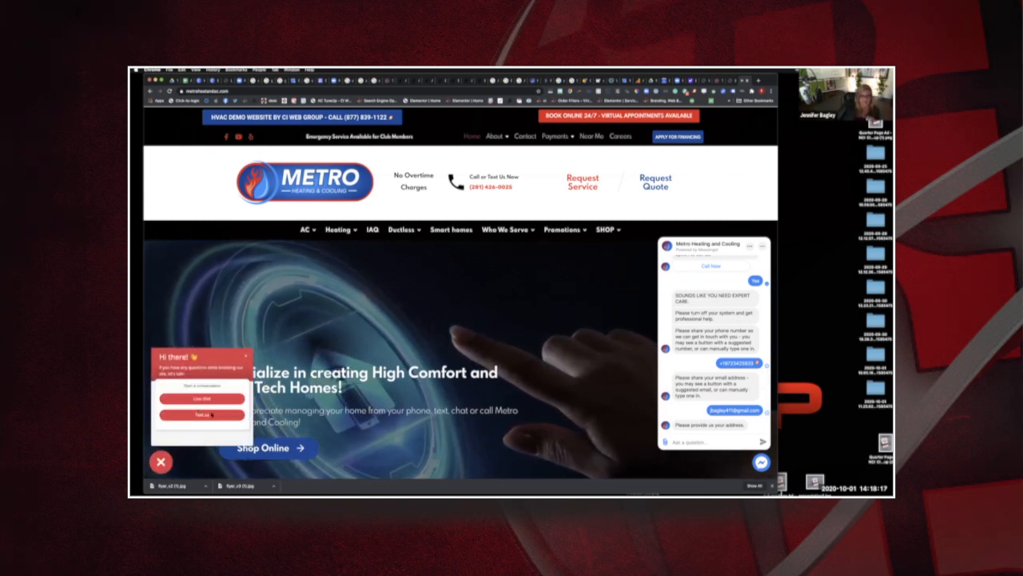
{"action": "mouse_move", "coordinate": [202, 398]}
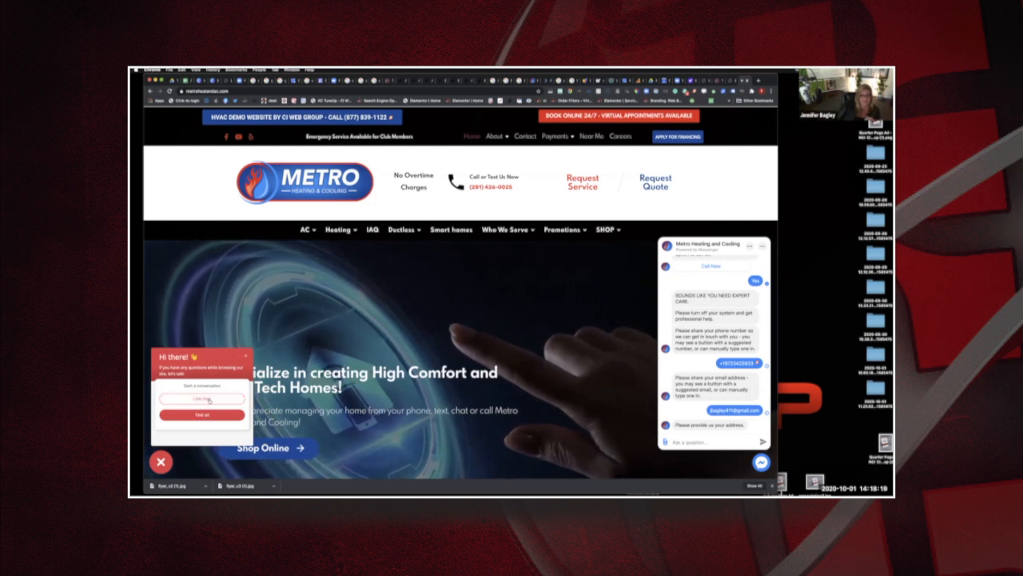
Start a text conversation with the business via Text Us in the chat popup
{"action": "left_click", "coordinate": [202, 414]}
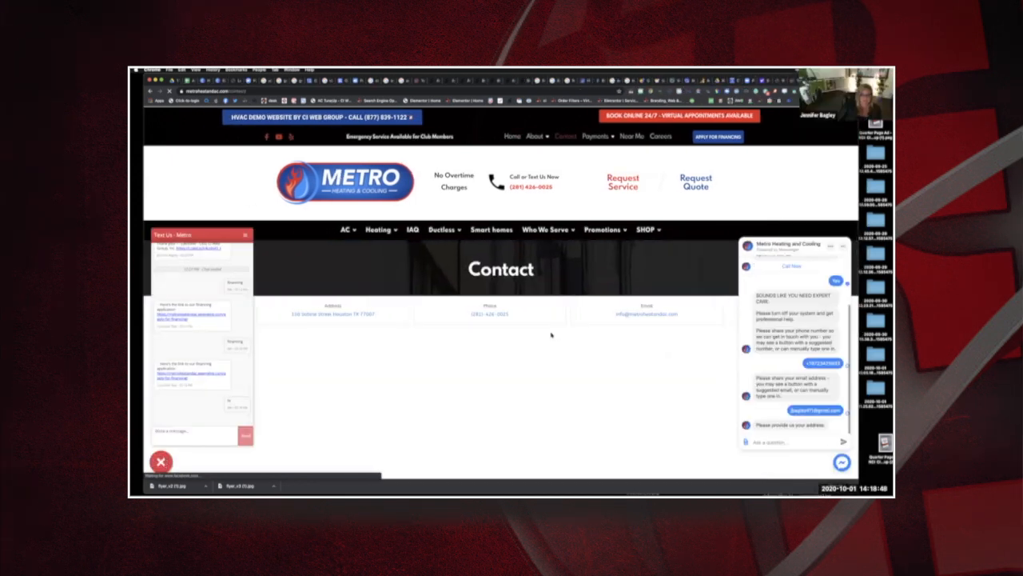
In the Select Date & Time calendar, try several appointment time slots and settle on one
{"action": "scroll", "scroll_direction": "down", "scroll_amount": 3}
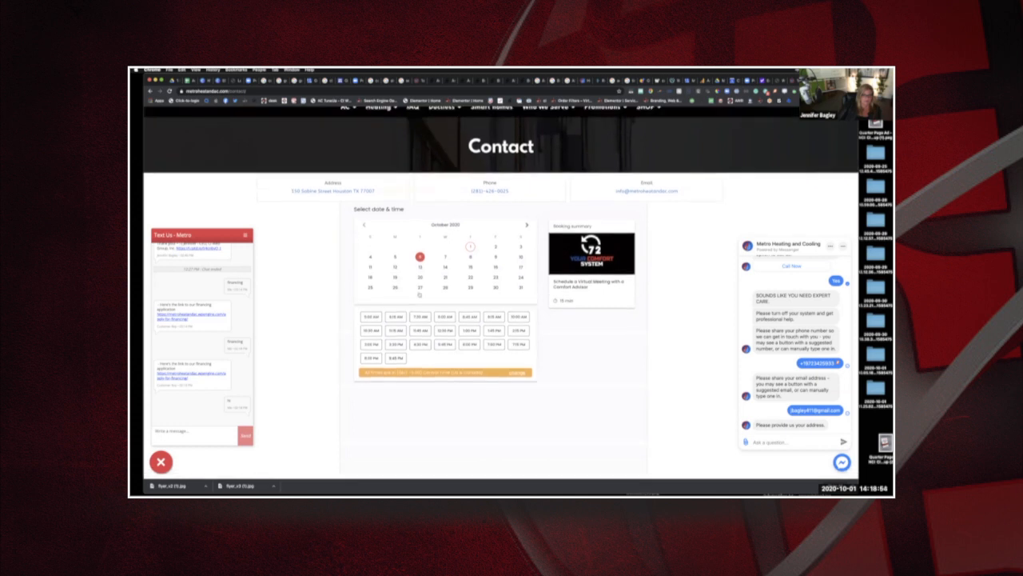
{"action": "left_click", "coordinate": [395, 316]}
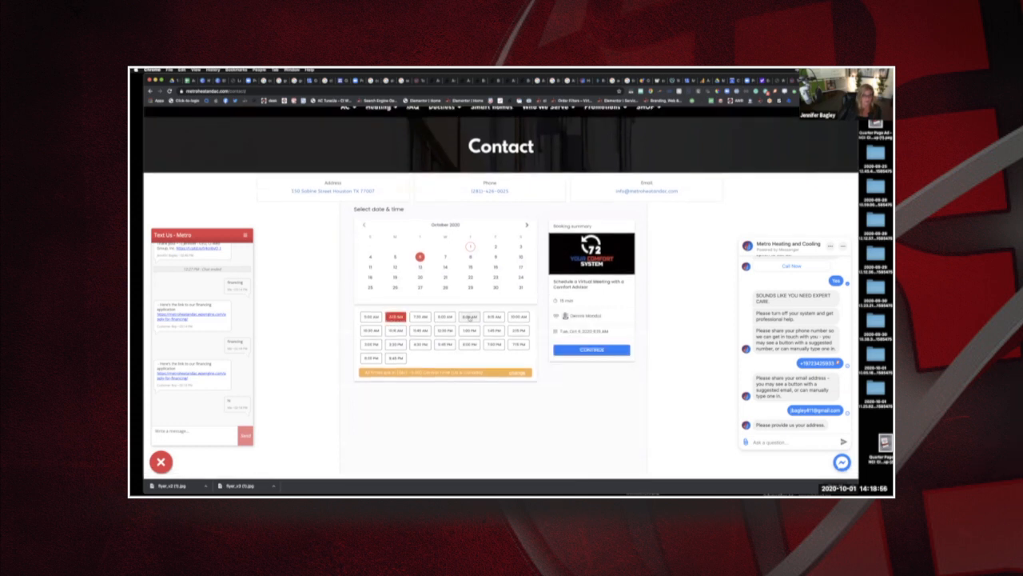
{"action": "left_click", "coordinate": [470, 316]}
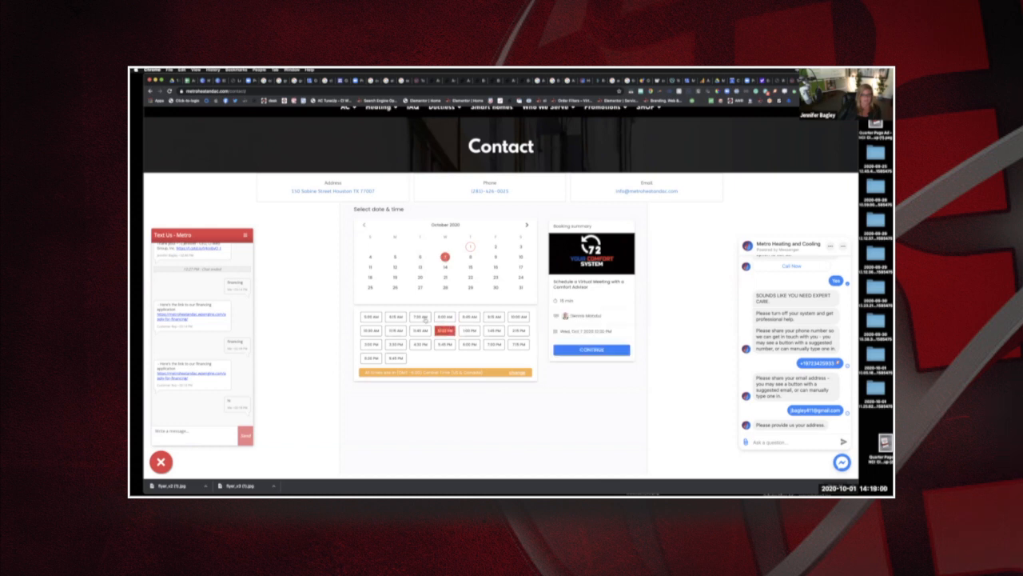
{"action": "left_click", "coordinate": [423, 316]}
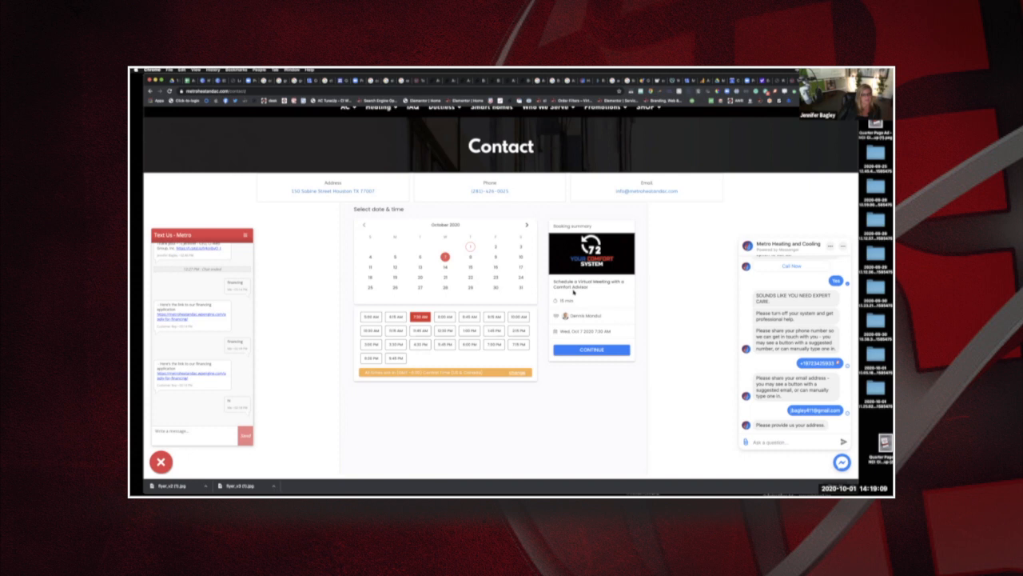
{"action": "mouse_move", "coordinate": [320, 285]}
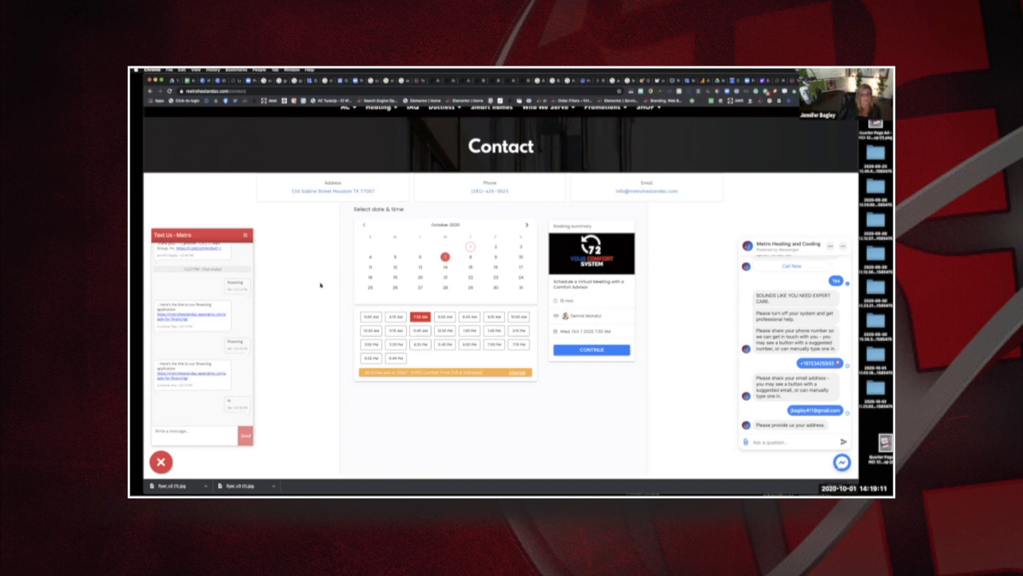
{"action": "mouse_move", "coordinate": [483, 377]}
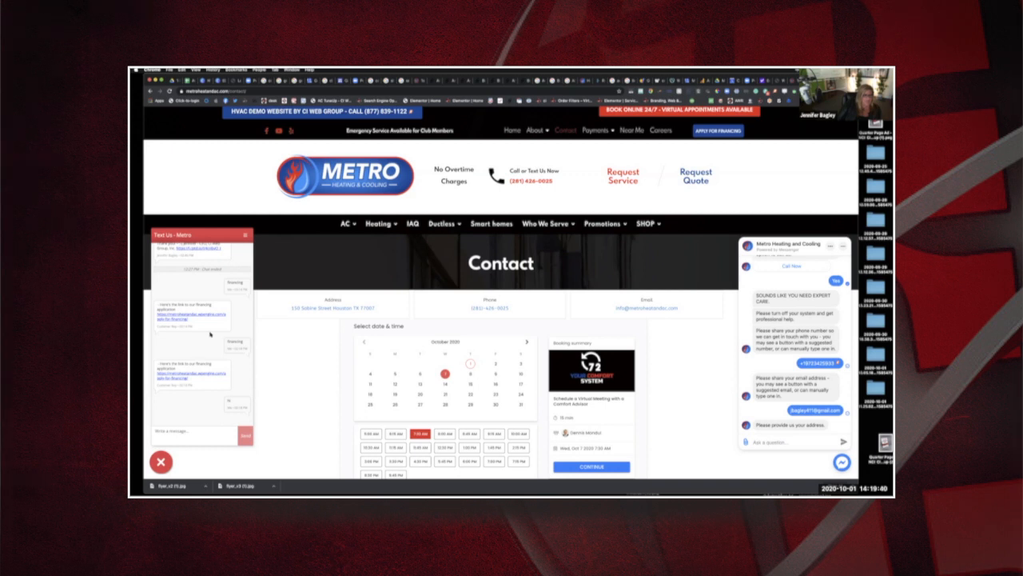
{"action": "mouse_move", "coordinate": [214, 335]}
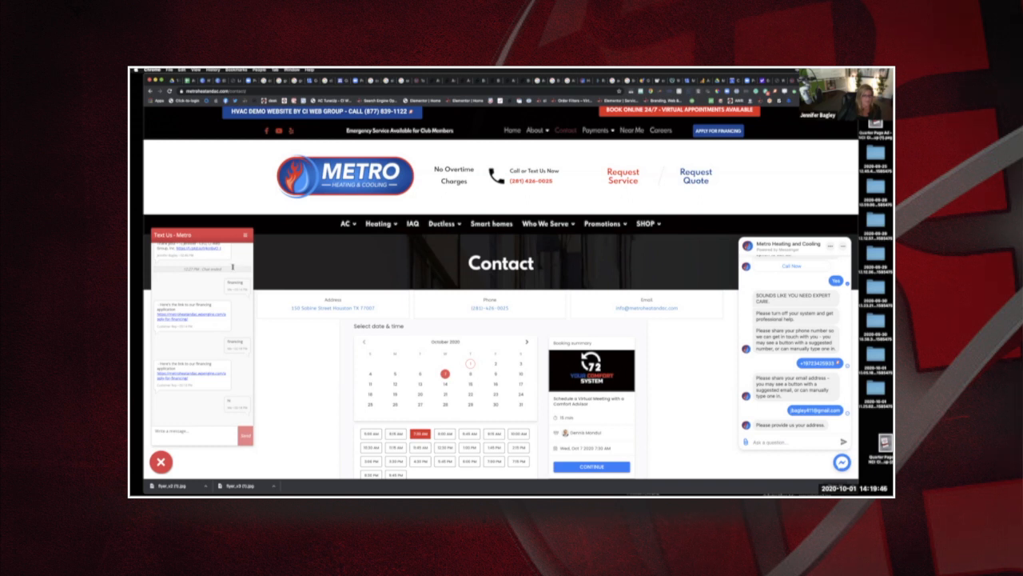
{"action": "mouse_move", "coordinate": [152, 406]}
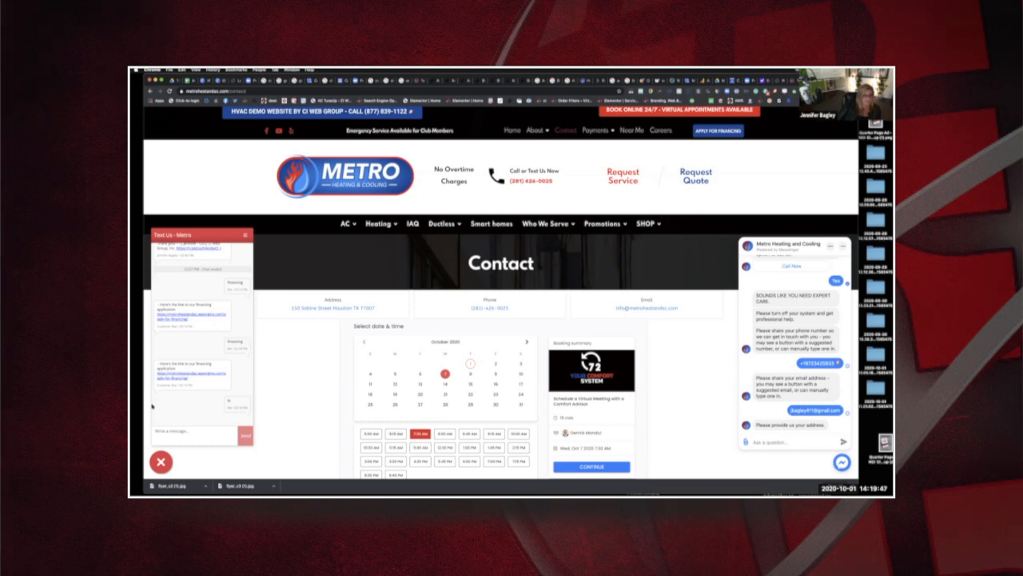